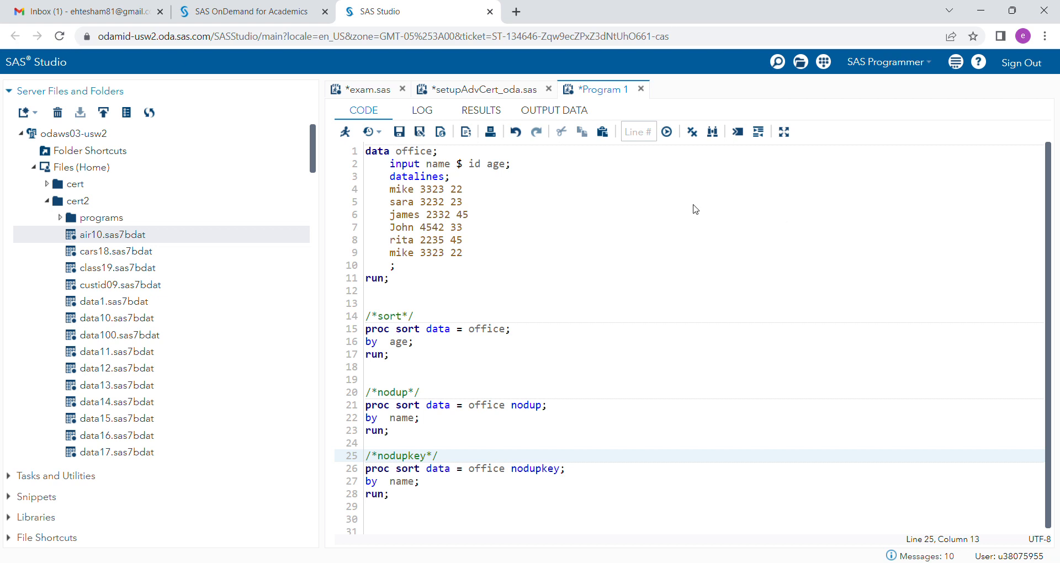
{"action": "mouse_move", "coordinate": [644, 200]}
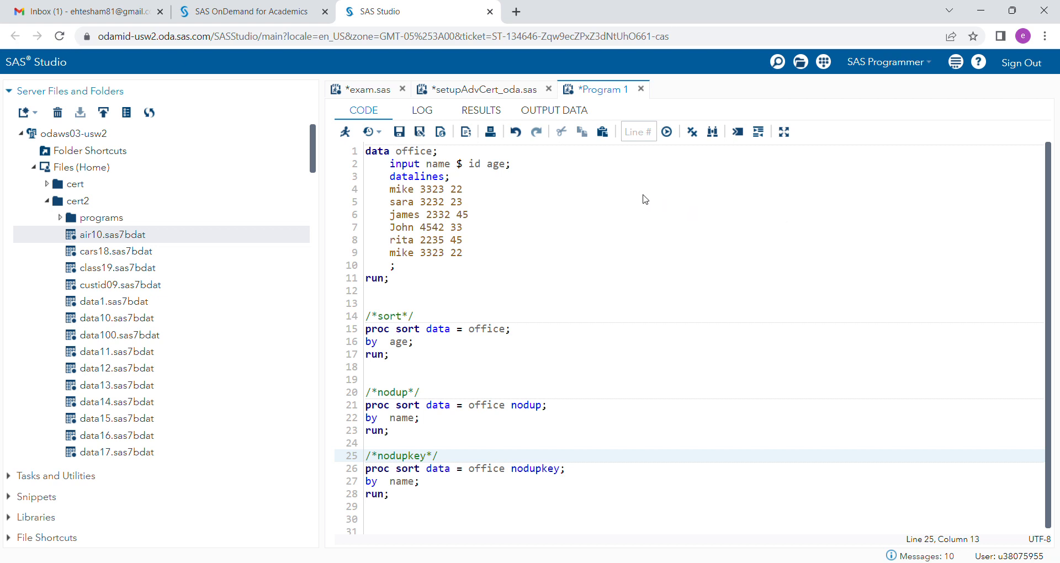
{"action": "mouse_move", "coordinate": [615, 193]}
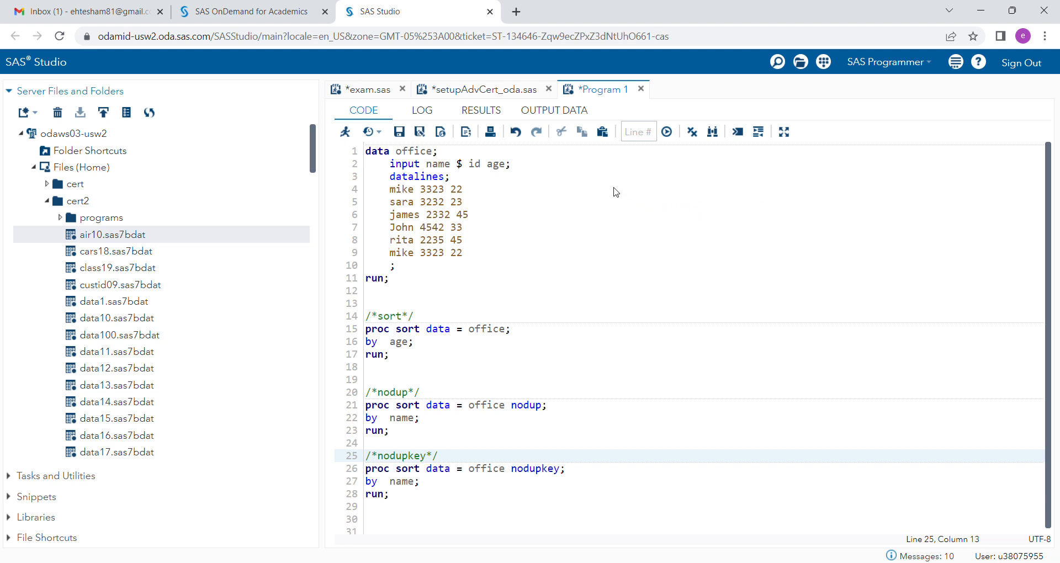
{"action": "mouse_move", "coordinate": [600, 194]}
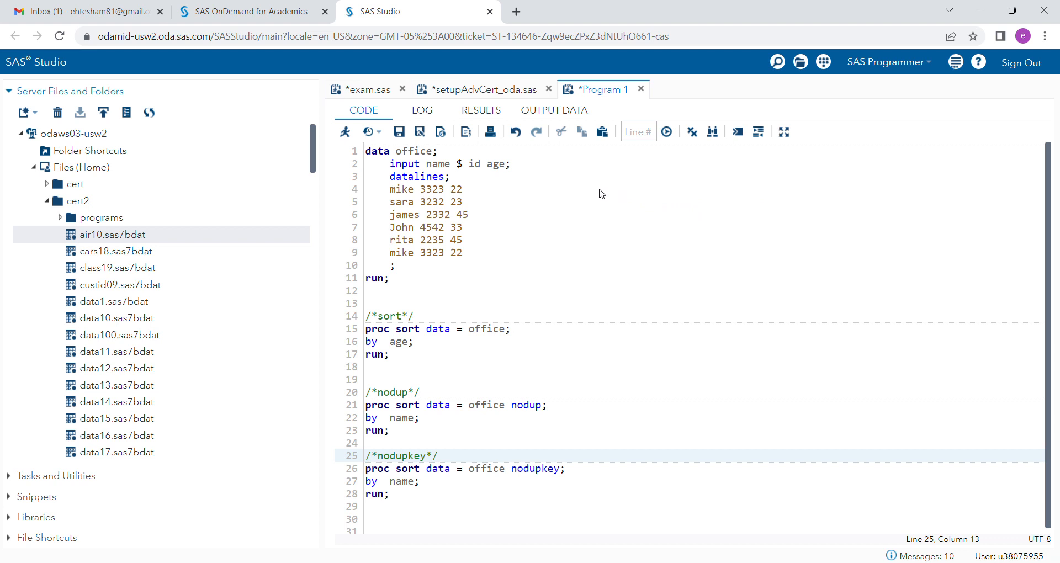
{"action": "mouse_move", "coordinate": [549, 211]}
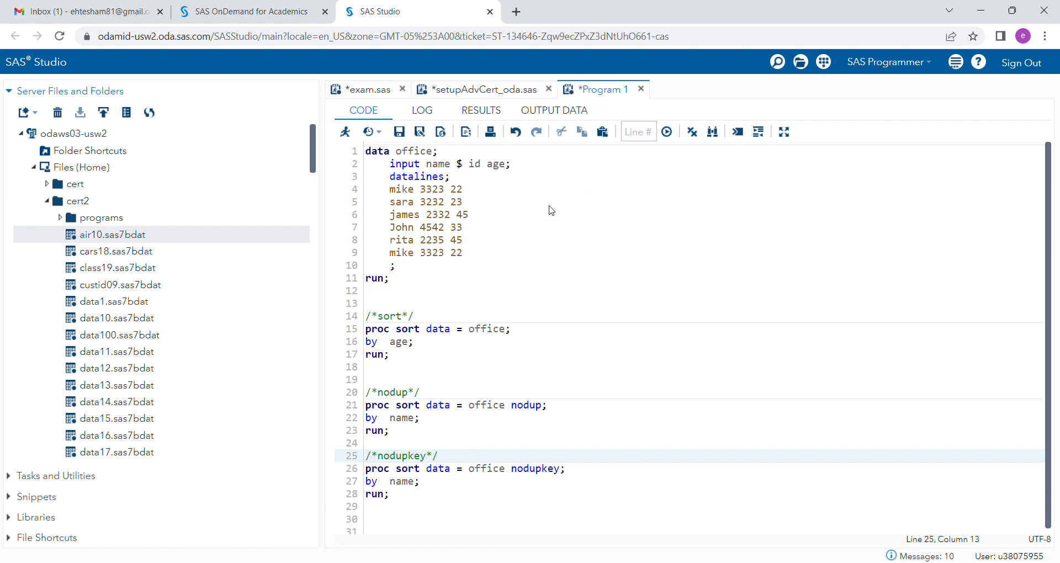
{"action": "mouse_move", "coordinate": [492, 234]}
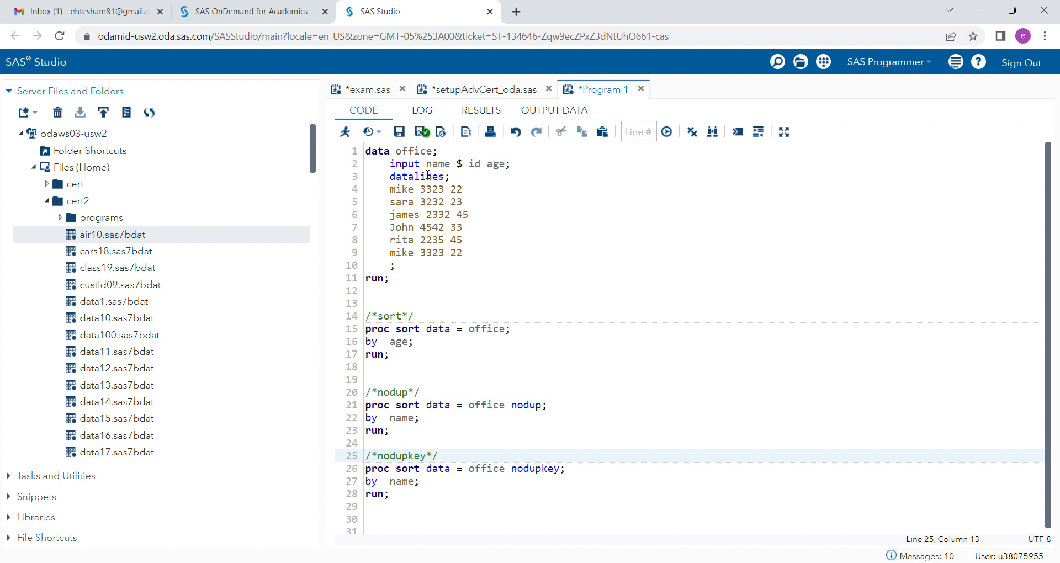
Step: Select the office data step, close the air10 table, and view WORK.OFFICE's six rows
{"action": "left_click", "coordinate": [396, 277]}
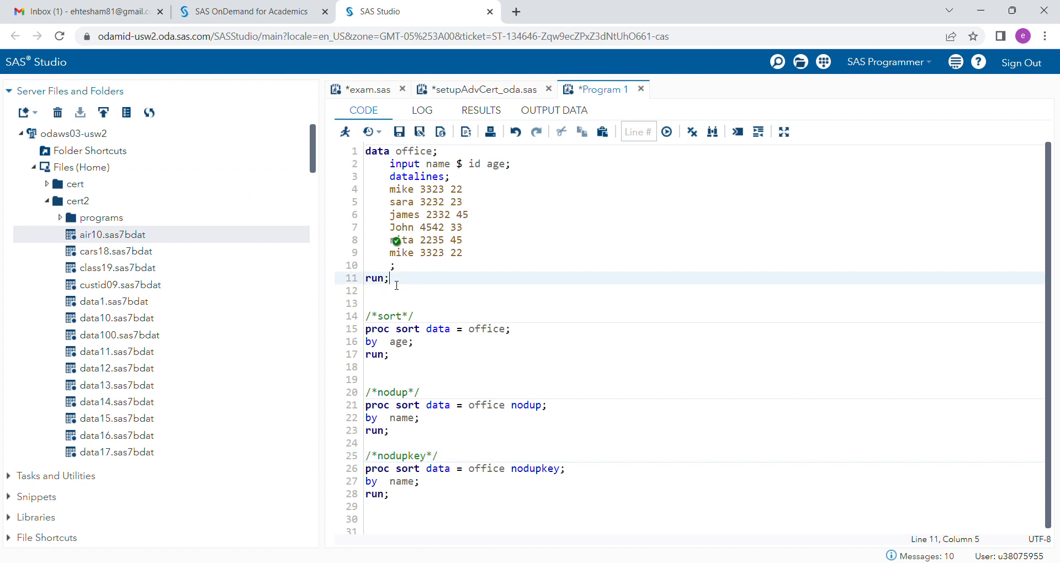
{"action": "double_click", "coordinate": [114, 235]}
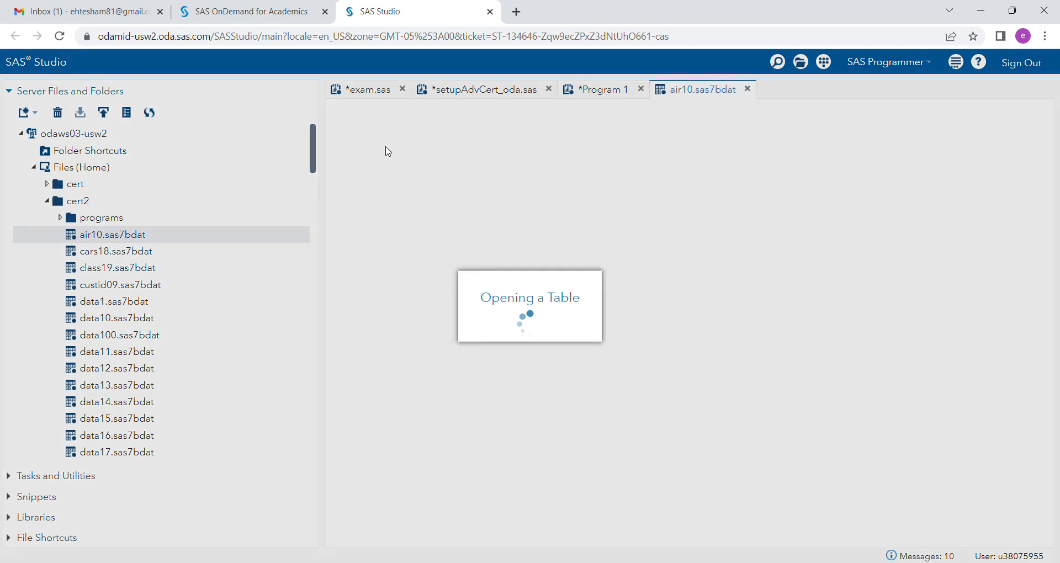
{"action": "left_click", "coordinate": [602, 88]}
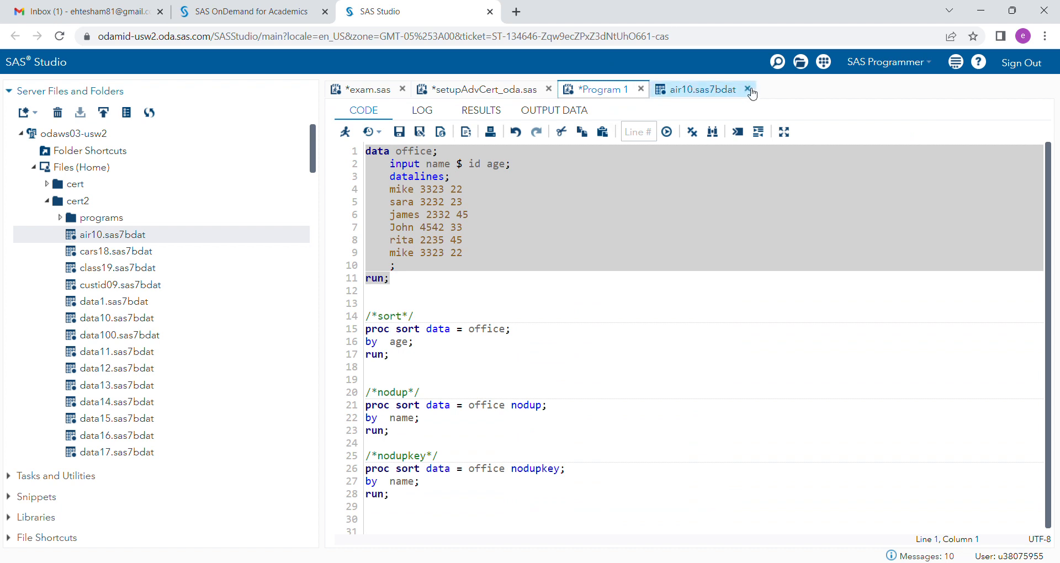
{"action": "left_click", "coordinate": [748, 88]}
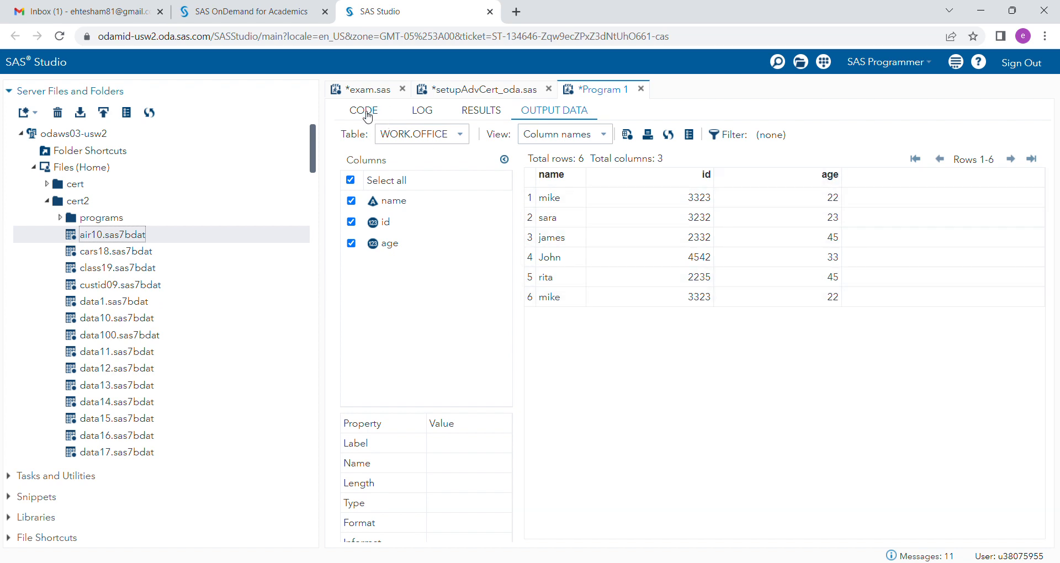
Step: Run PROC SORT by age and inspect the ascending-age WORK.OFFICE rows
{"action": "left_click", "coordinate": [363, 110]}
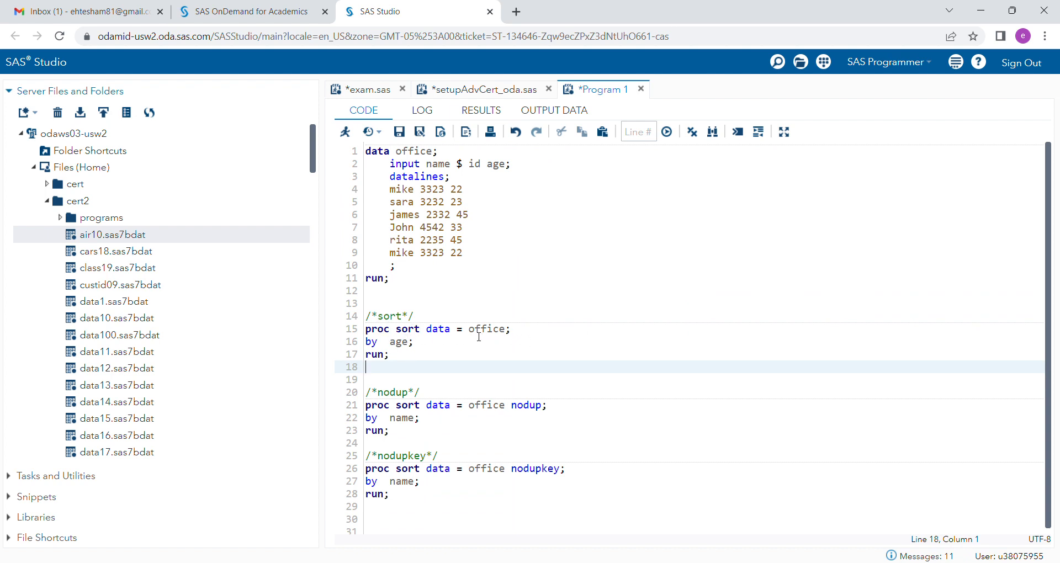
{"action": "mouse_move", "coordinate": [528, 335]}
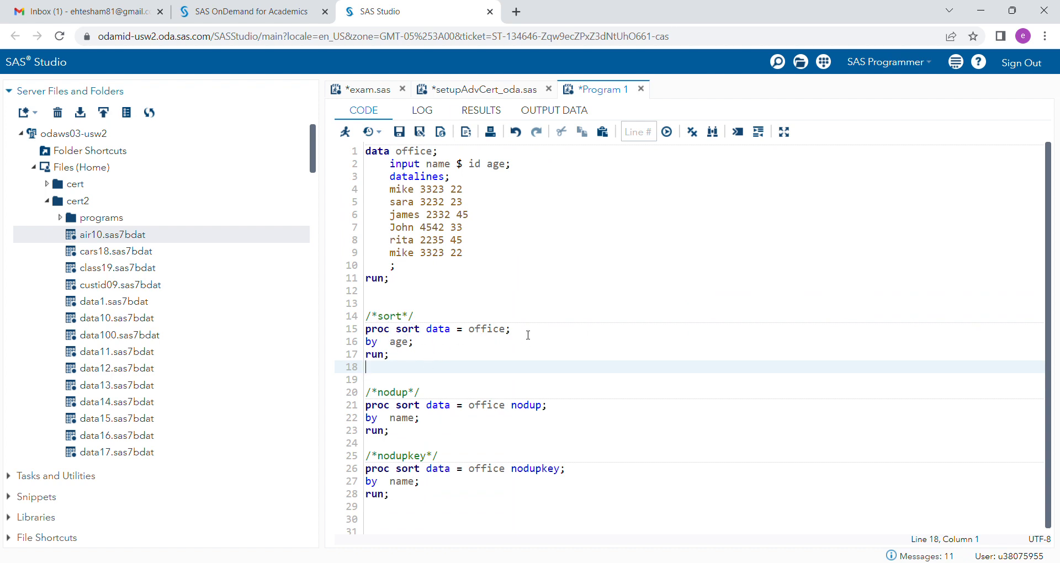
{"action": "mouse_move", "coordinate": [387, 346]}
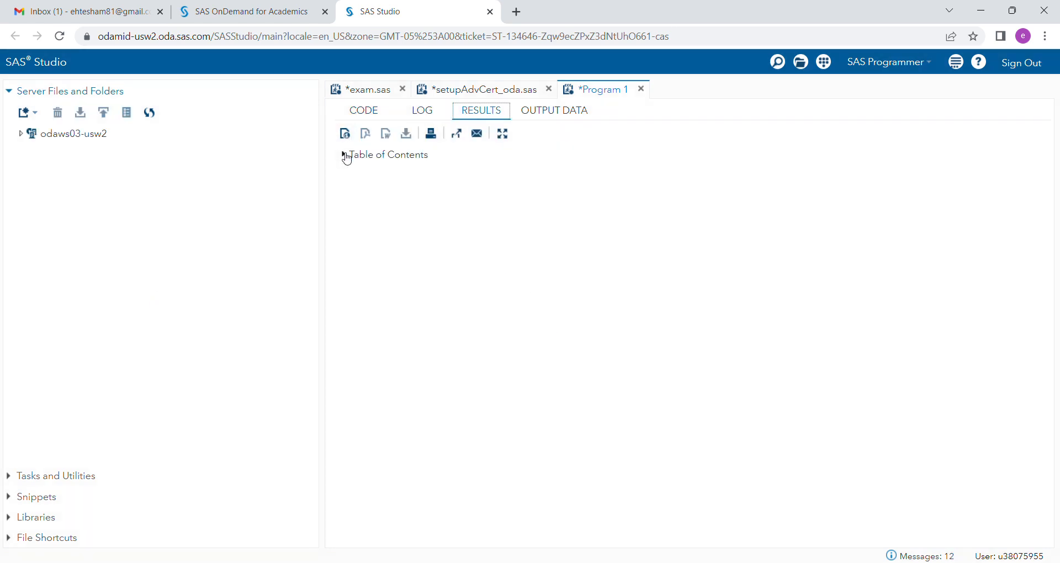
{"action": "left_click", "coordinate": [553, 110]}
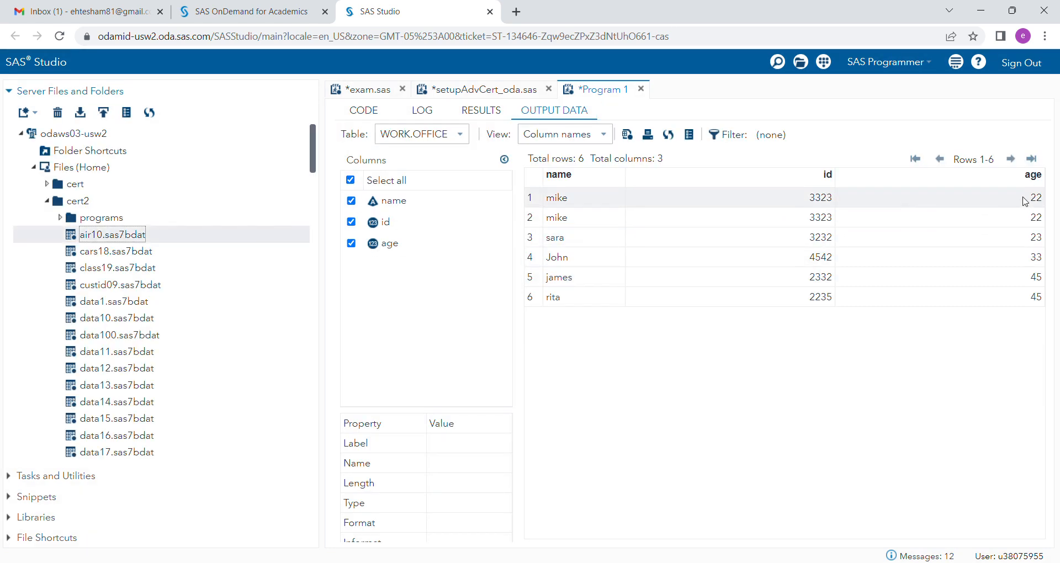
{"action": "mouse_move", "coordinate": [1034, 313]}
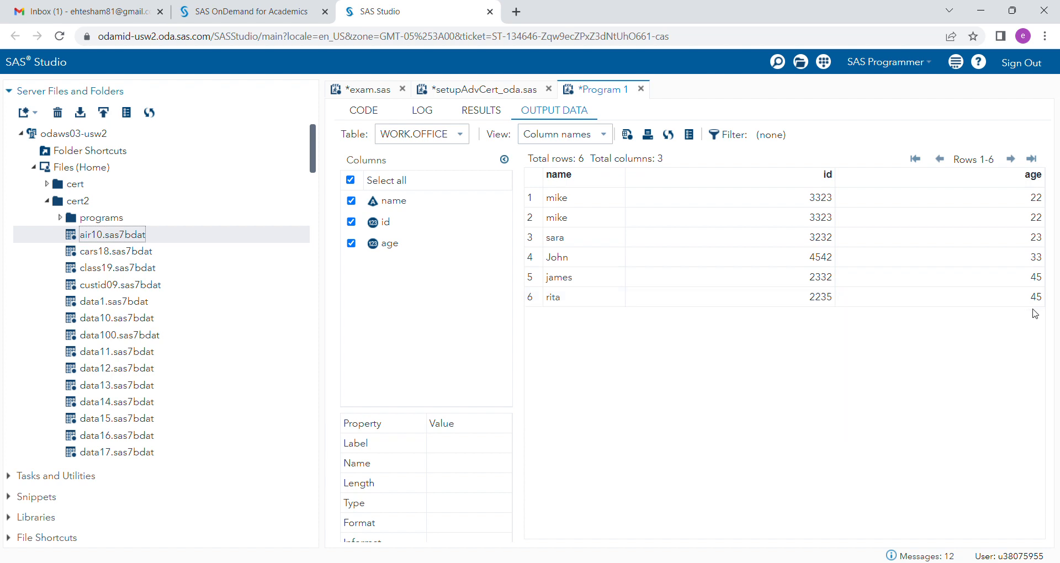
{"action": "left_click", "coordinate": [364, 110]}
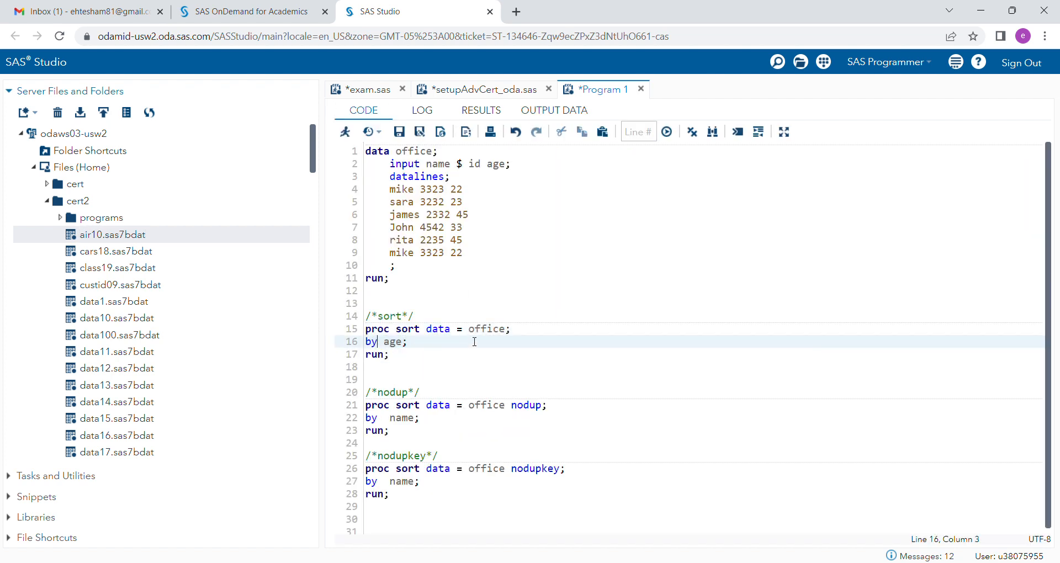
Step: Insert DESCENDING before age in the BY statement and rerun the sort
{"action": "type", "text": "de"}
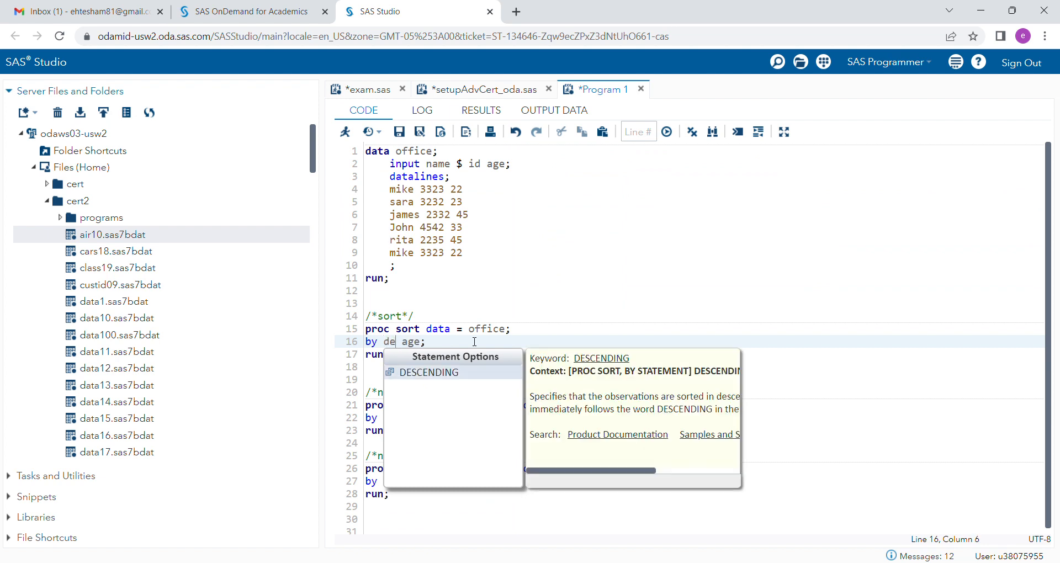
{"action": "mouse_move", "coordinate": [443, 379]}
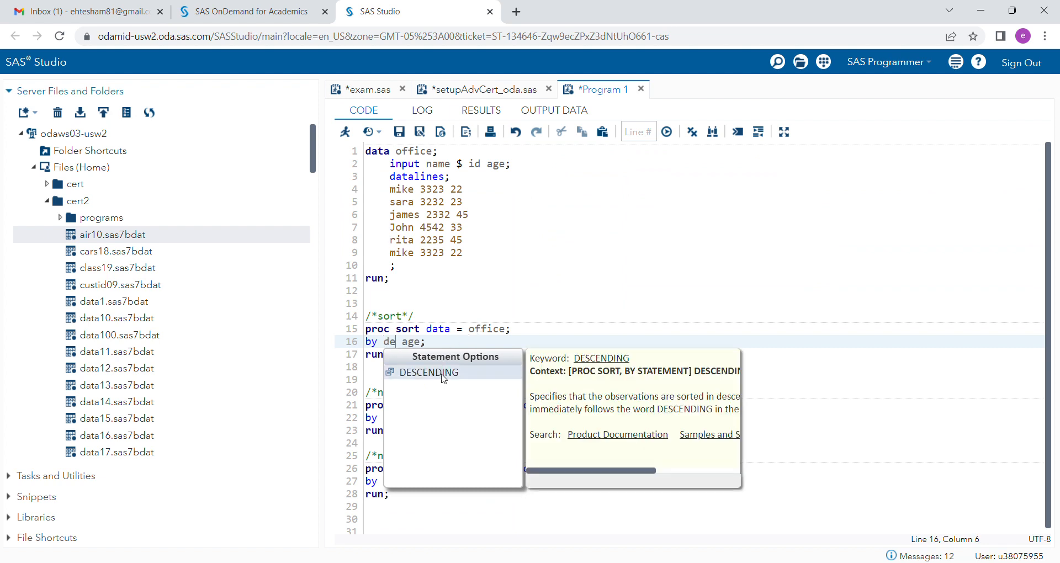
{"action": "left_click", "coordinate": [428, 371]}
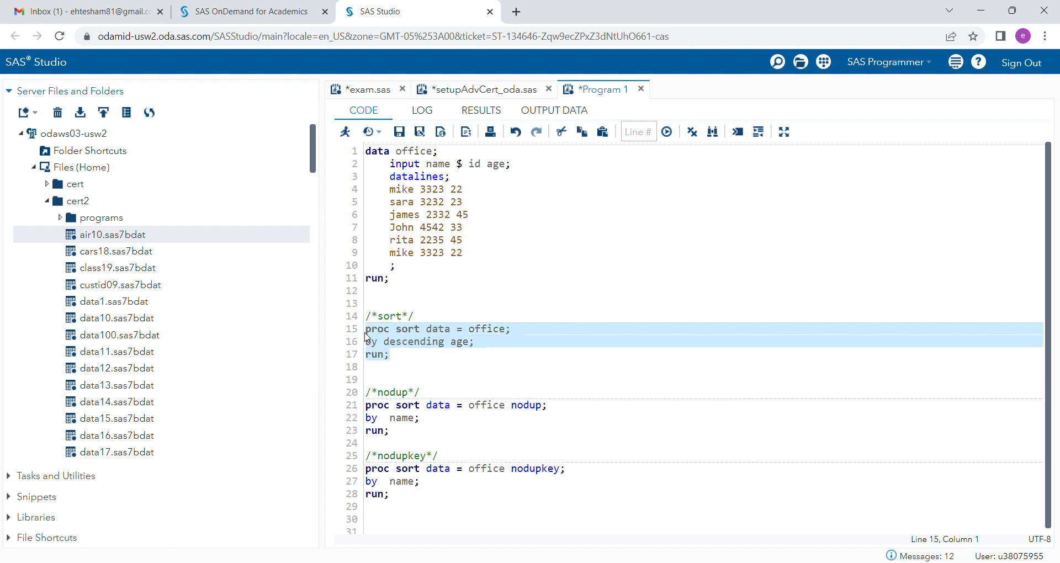
{"action": "left_click", "coordinate": [344, 132]}
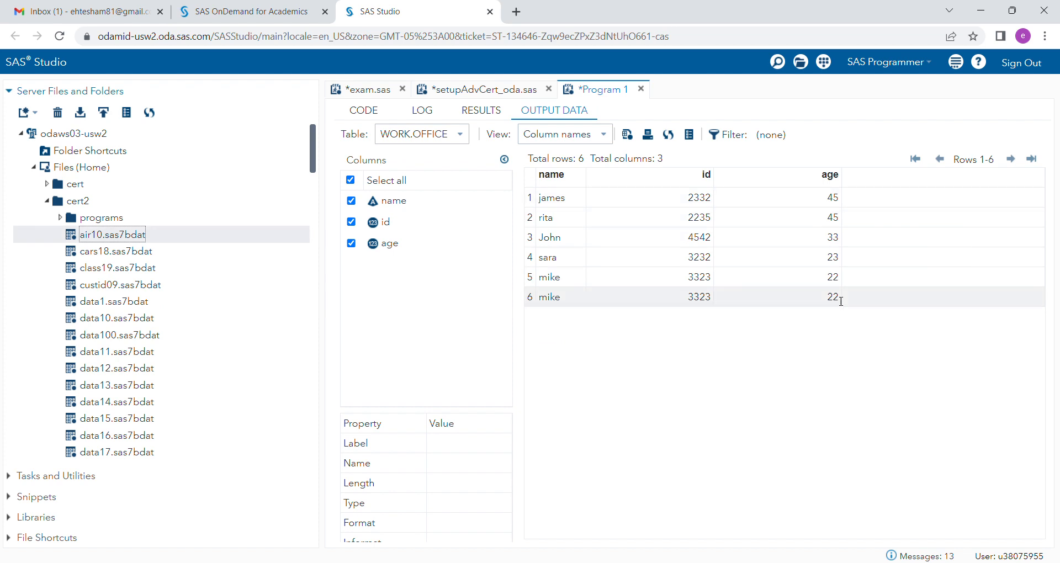
{"action": "left_click", "coordinate": [364, 110]}
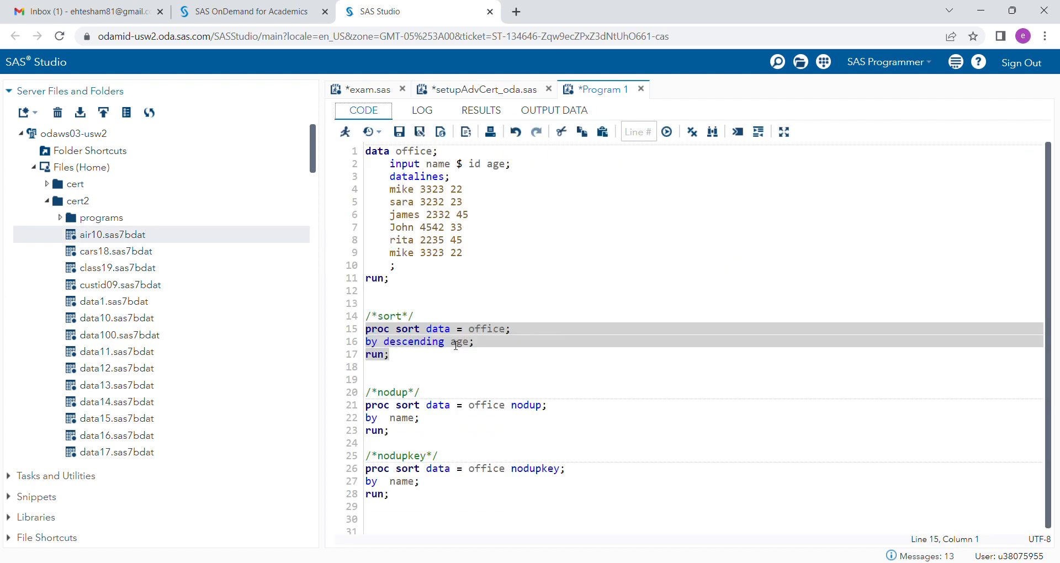
{"action": "mouse_move", "coordinate": [512, 331]}
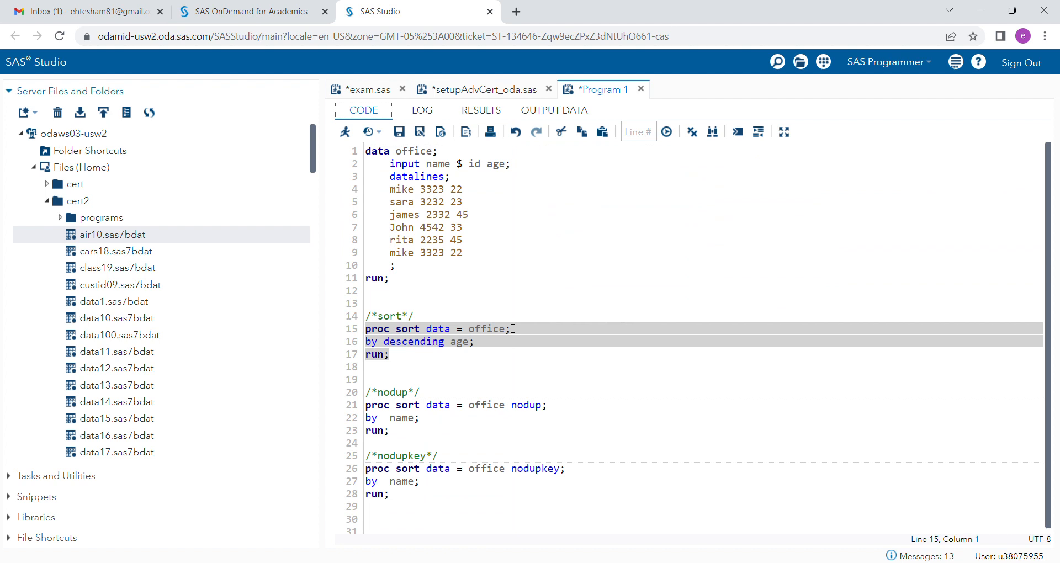
{"action": "mouse_move", "coordinate": [492, 347]}
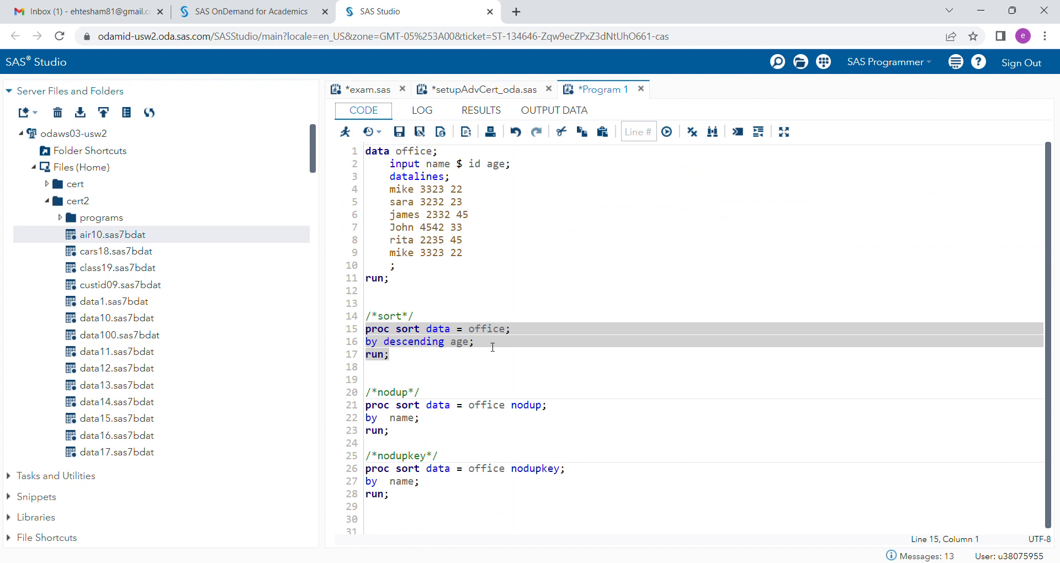
{"action": "mouse_move", "coordinate": [479, 350]}
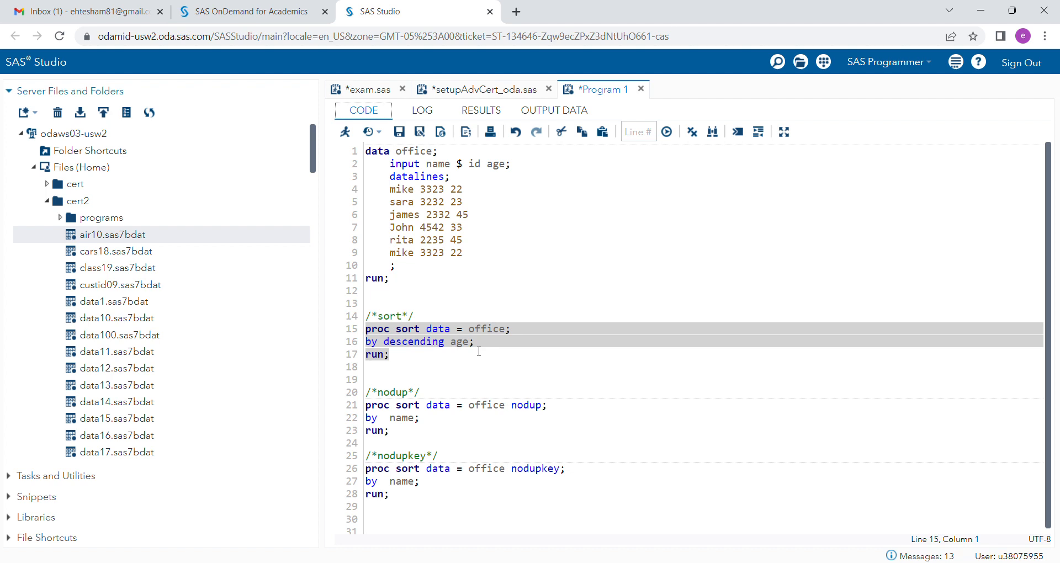
{"action": "mouse_move", "coordinate": [597, 389]}
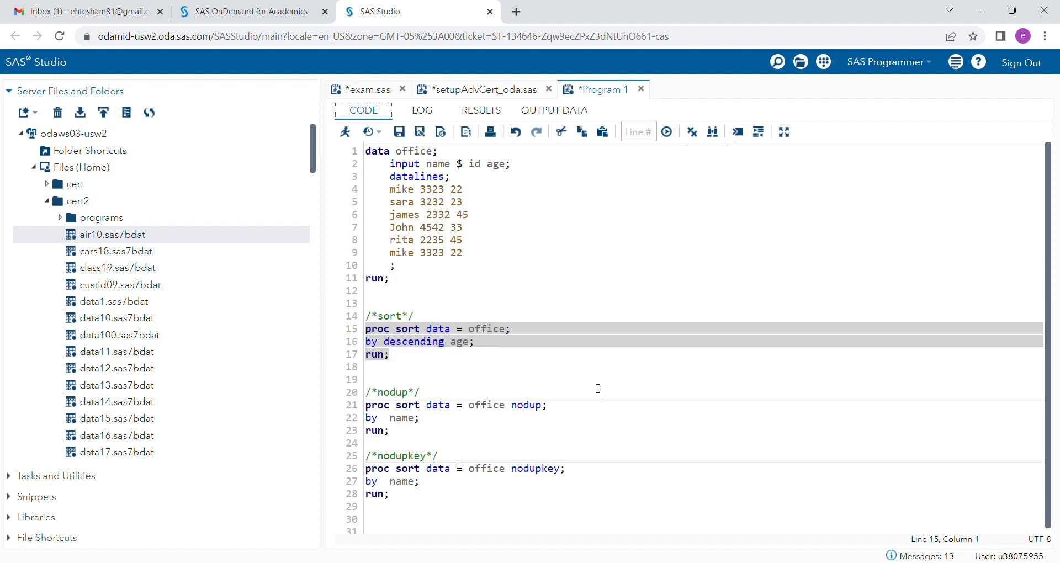
{"action": "mouse_move", "coordinate": [455, 390]}
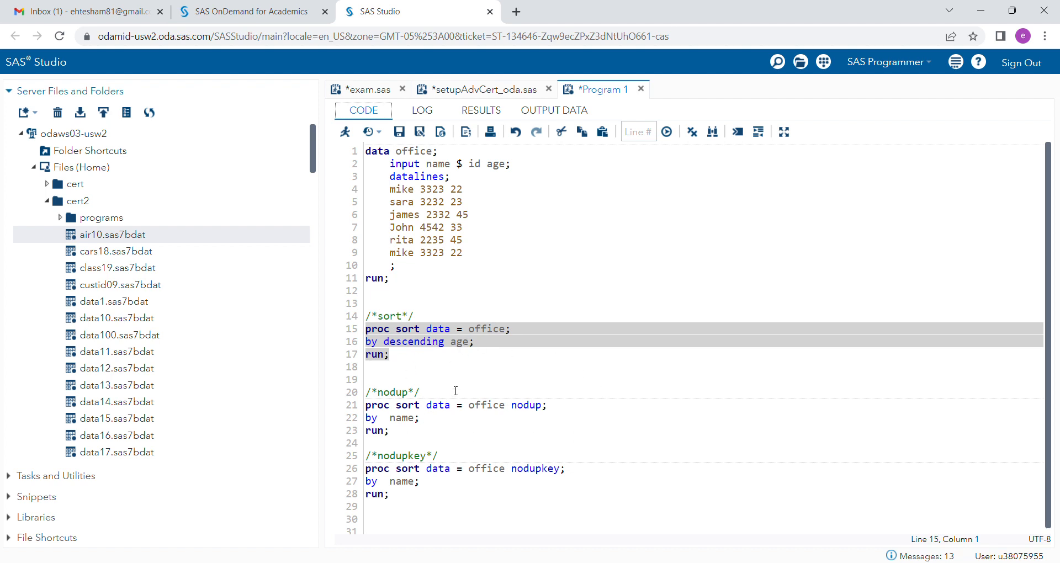
{"action": "mouse_move", "coordinate": [449, 415]}
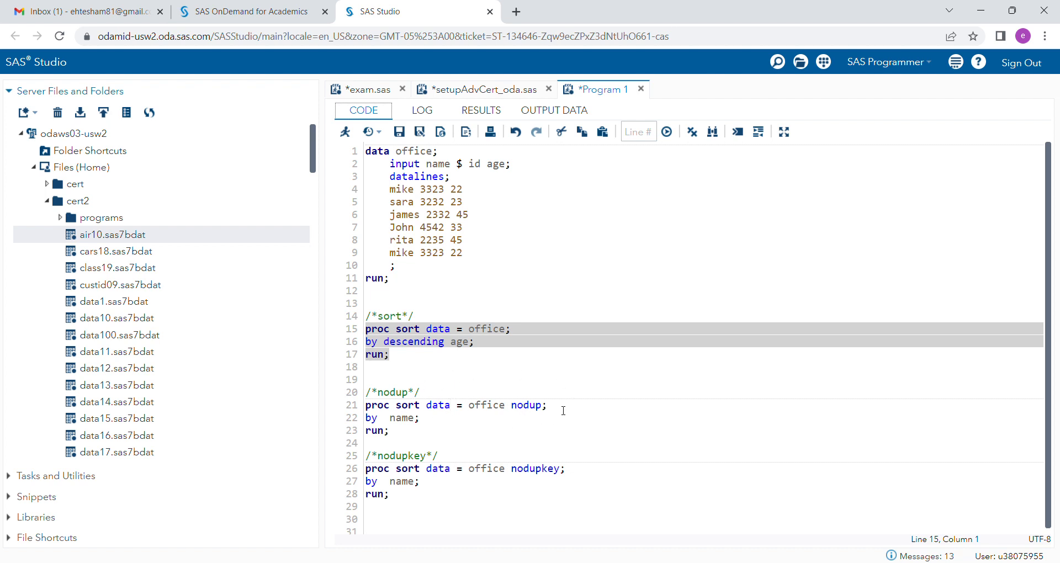
{"action": "mouse_move", "coordinate": [556, 410]}
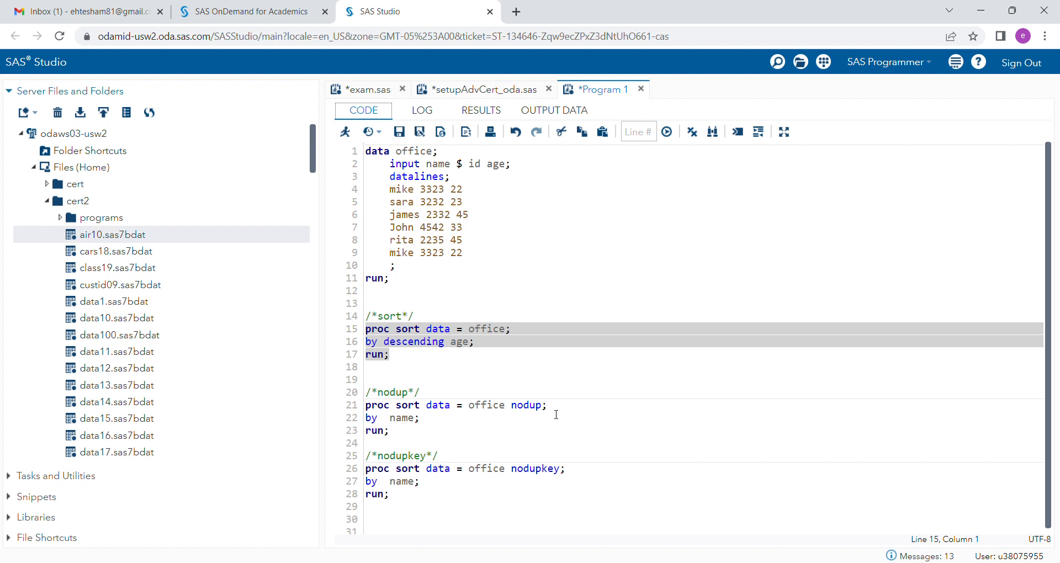
{"action": "mouse_move", "coordinate": [401, 205]}
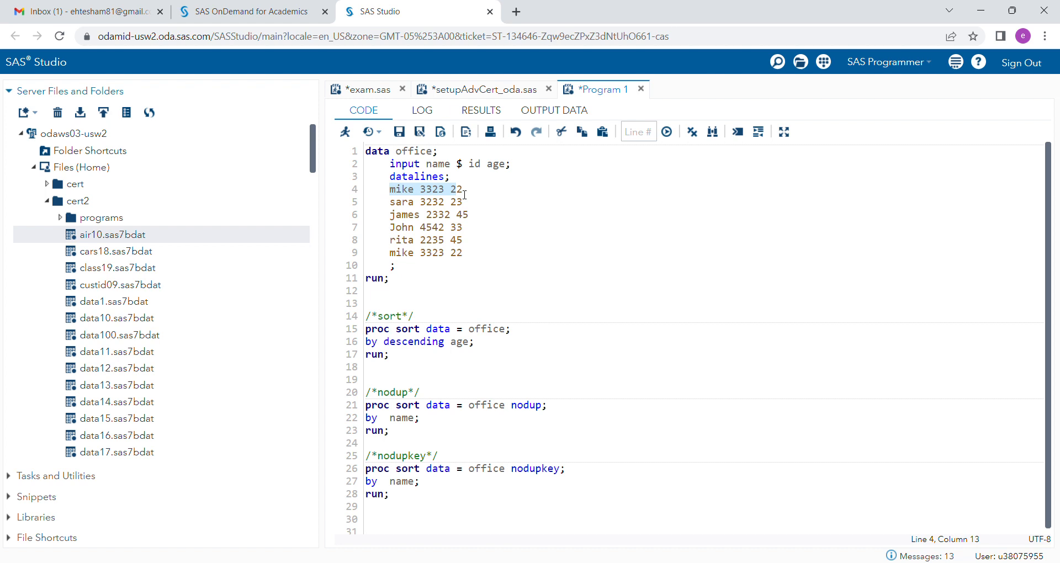
{"action": "left_click", "coordinate": [432, 252]}
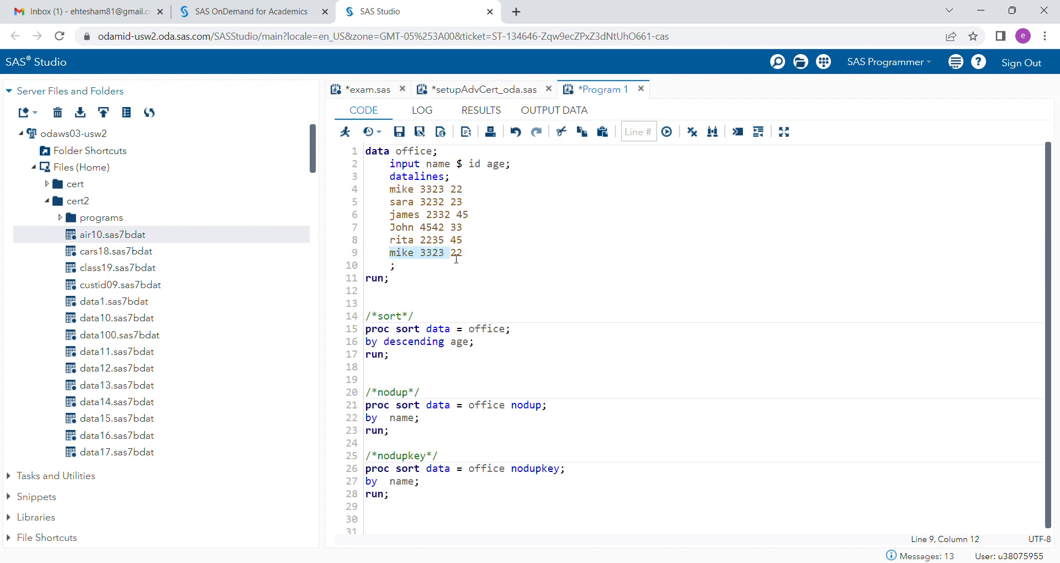
{"action": "left_click", "coordinate": [401, 190]}
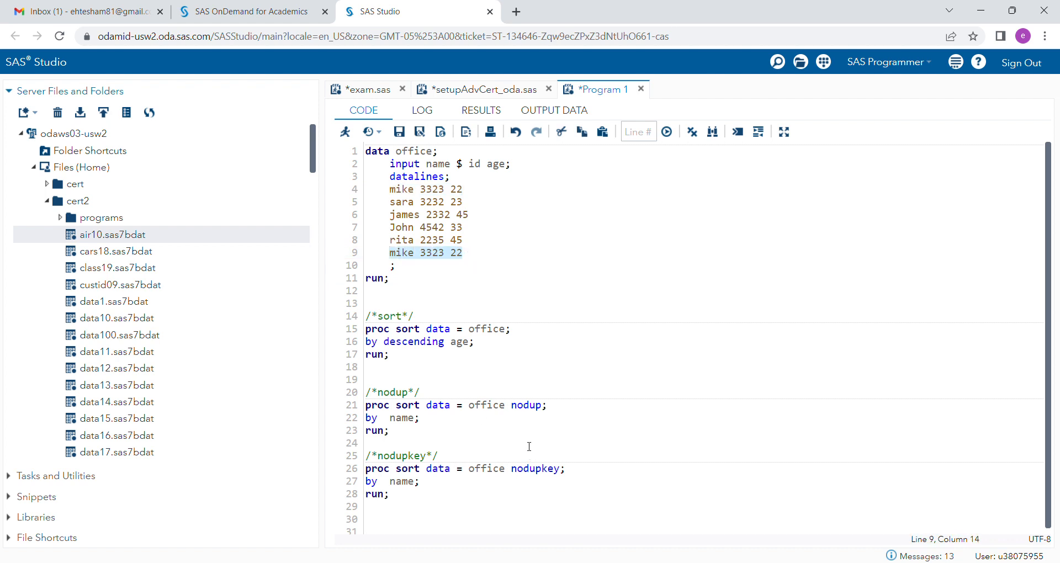
{"action": "left_click", "coordinate": [526, 404]}
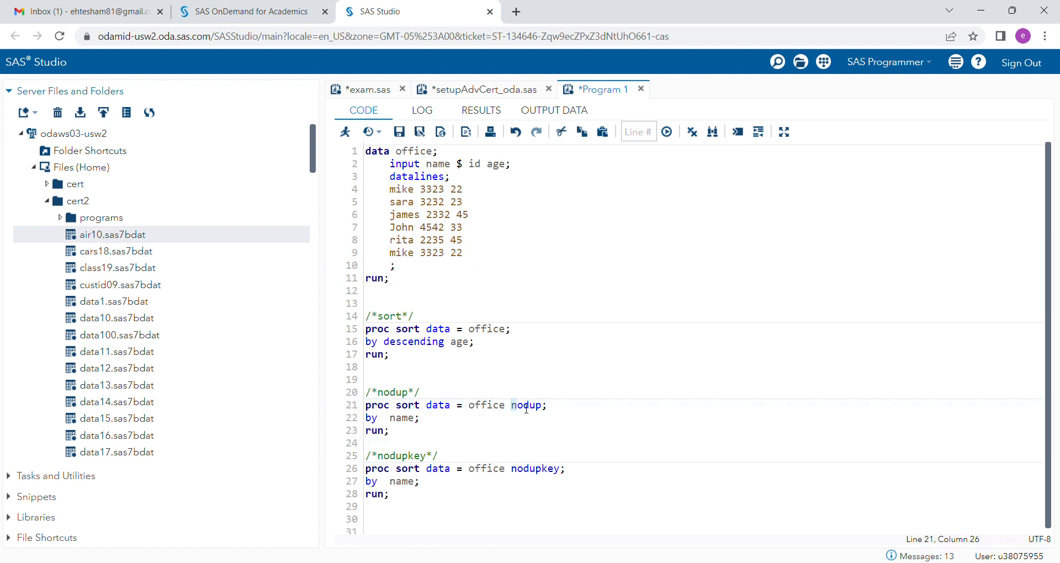
{"action": "left_click", "coordinate": [418, 418]}
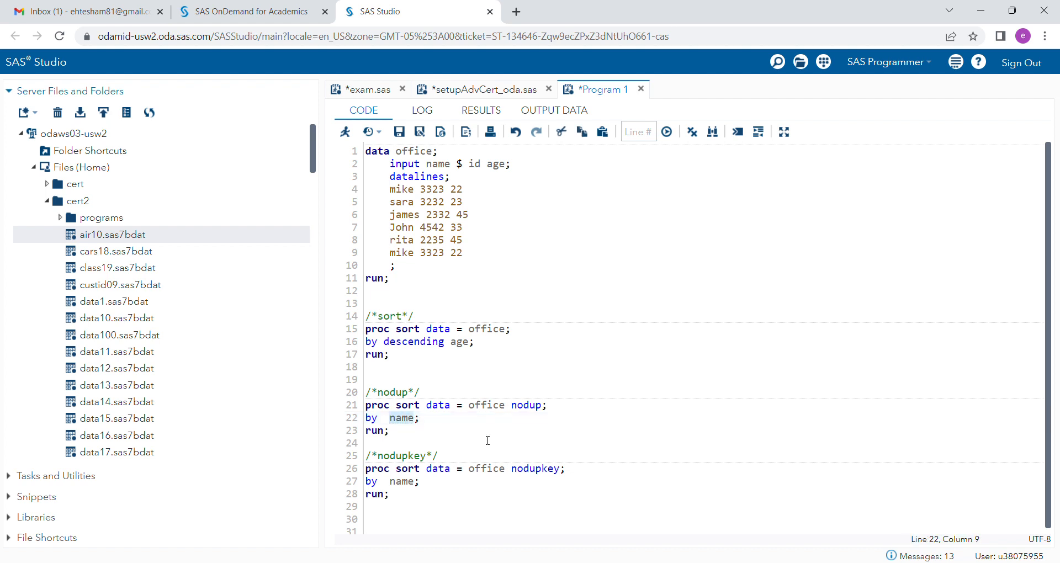
Step: Change the nodup BY variable from name to age and view the five-row result
{"action": "type", "text": "age"}
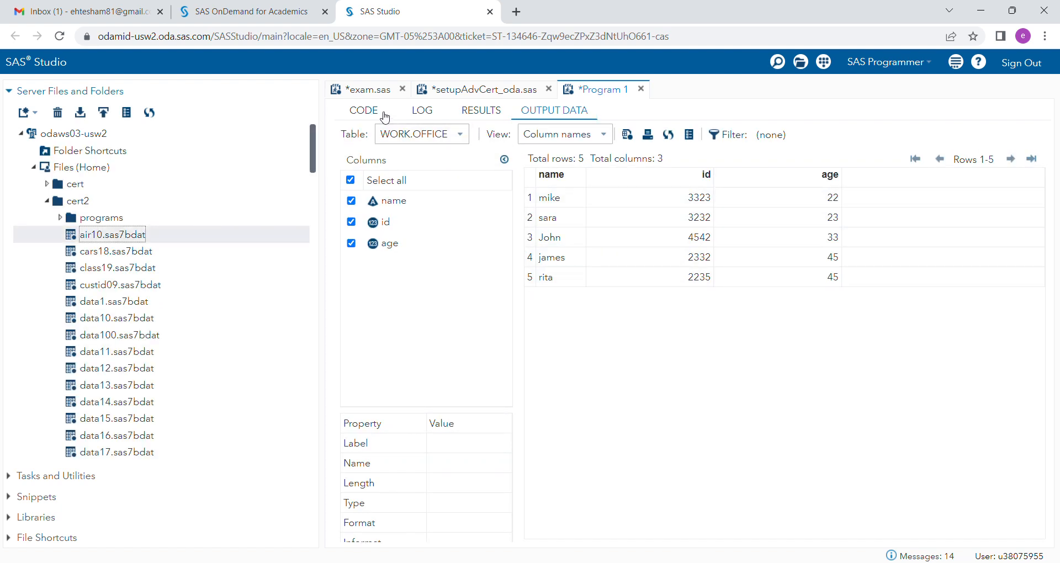
{"action": "left_click", "coordinate": [363, 111]}
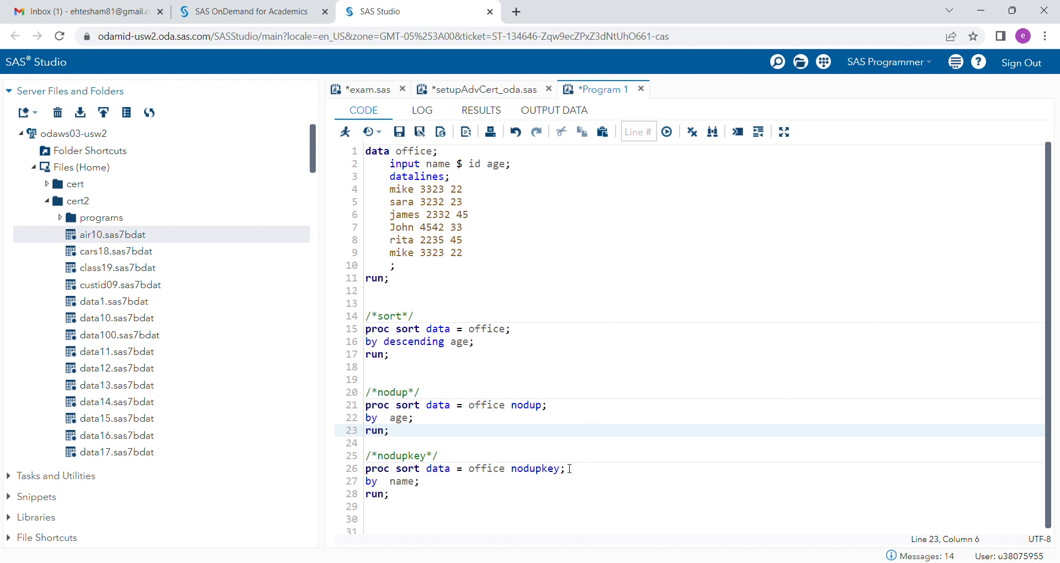
Step: Replace name with age in the nodupkey BY statement and remove the extra space
{"action": "left_click", "coordinate": [396, 431]}
{"action": "type", "text": "b"}
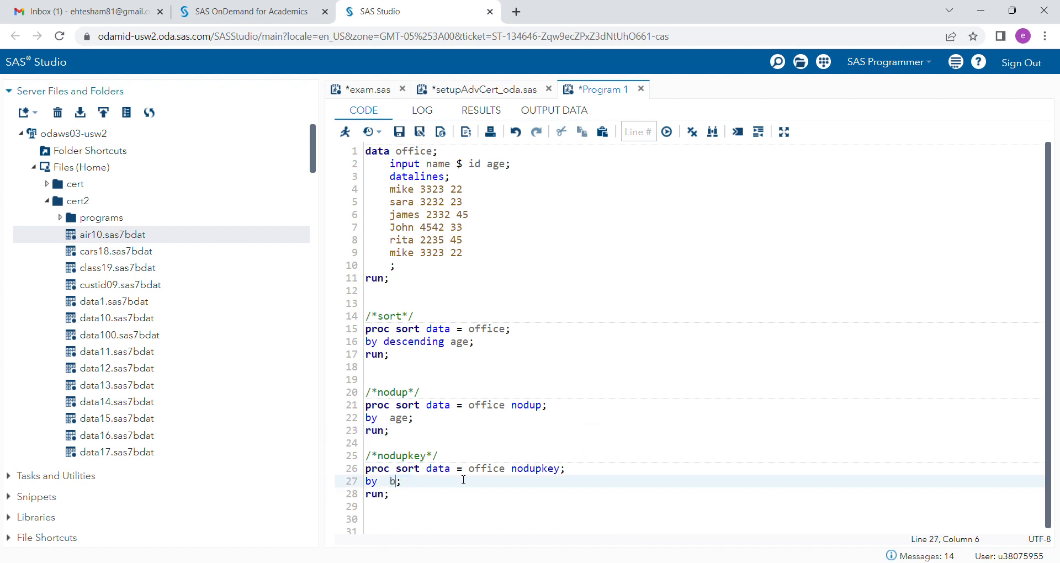
{"action": "type", "text": "age"}
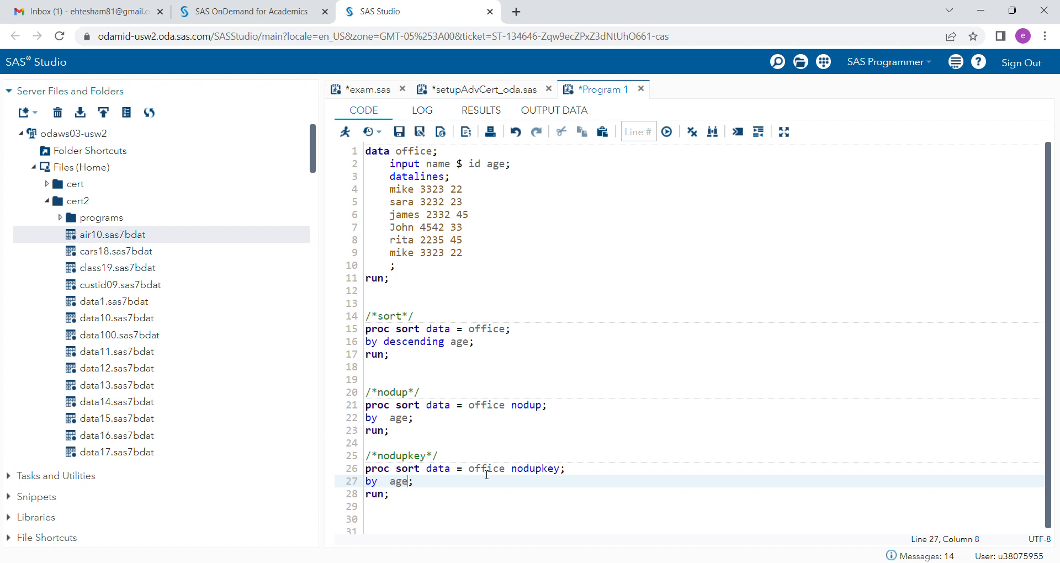
{"action": "mouse_move", "coordinate": [391, 487]}
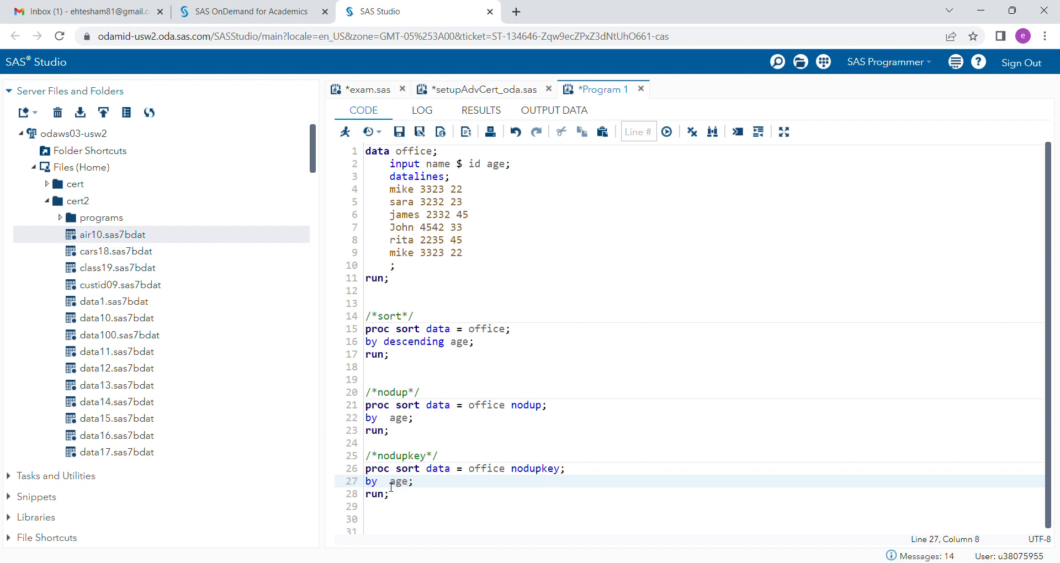
{"action": "left_click", "coordinate": [383, 481]}
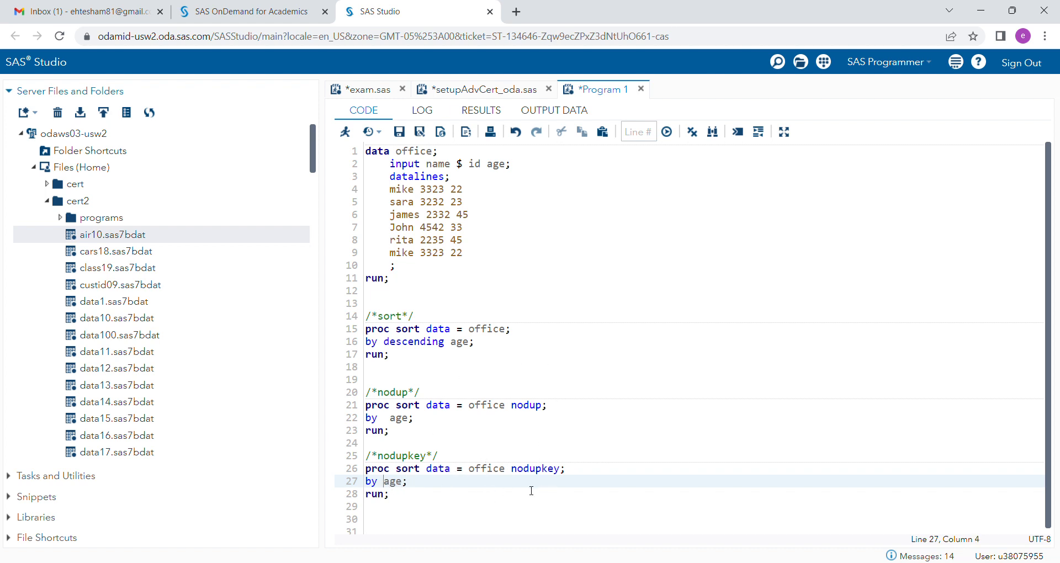
{"action": "mouse_move", "coordinate": [476, 374]}
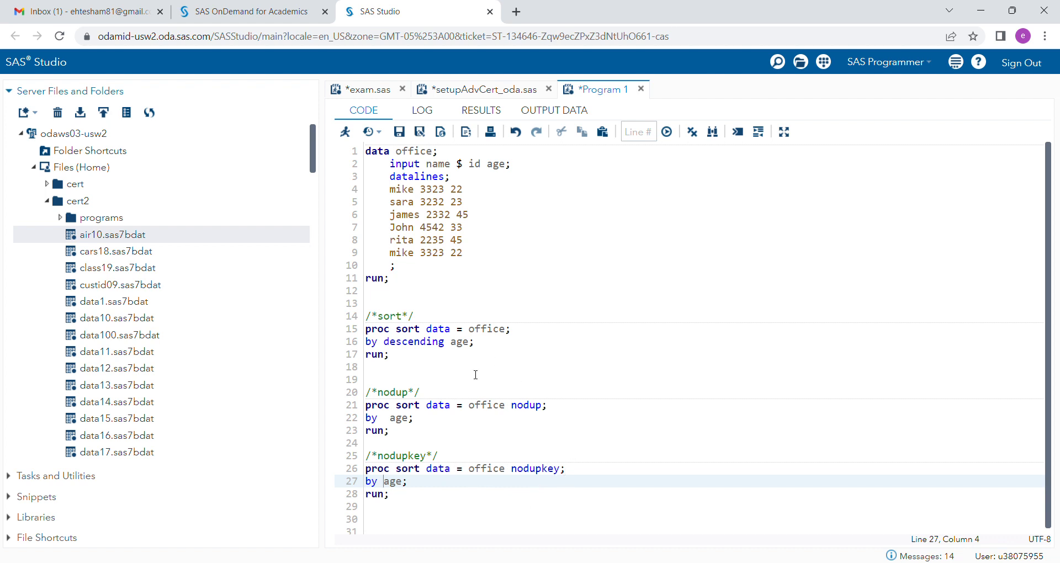
{"action": "left_click", "coordinate": [457, 189]}
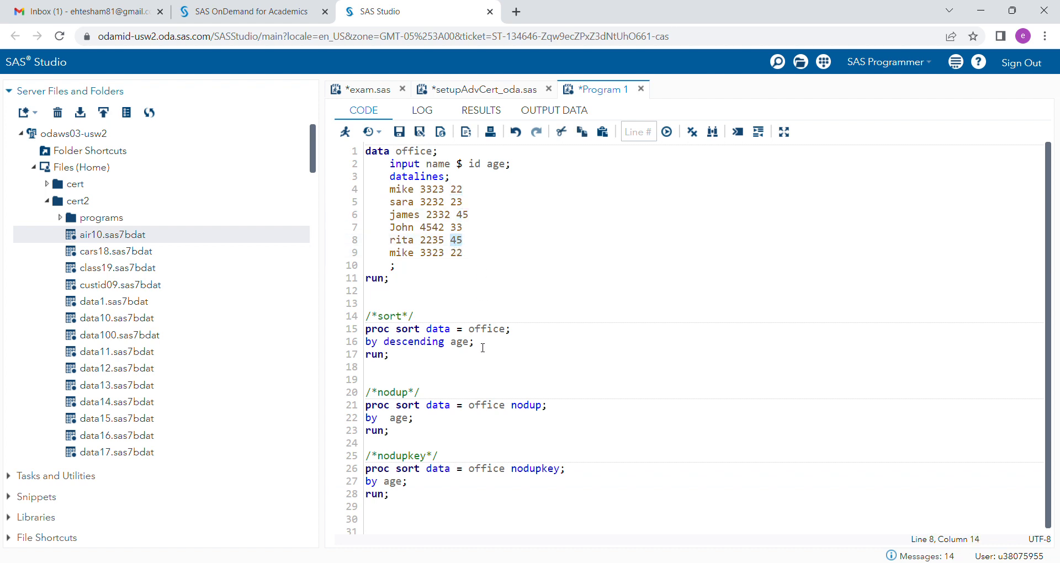
{"action": "left_click", "coordinate": [396, 278]}
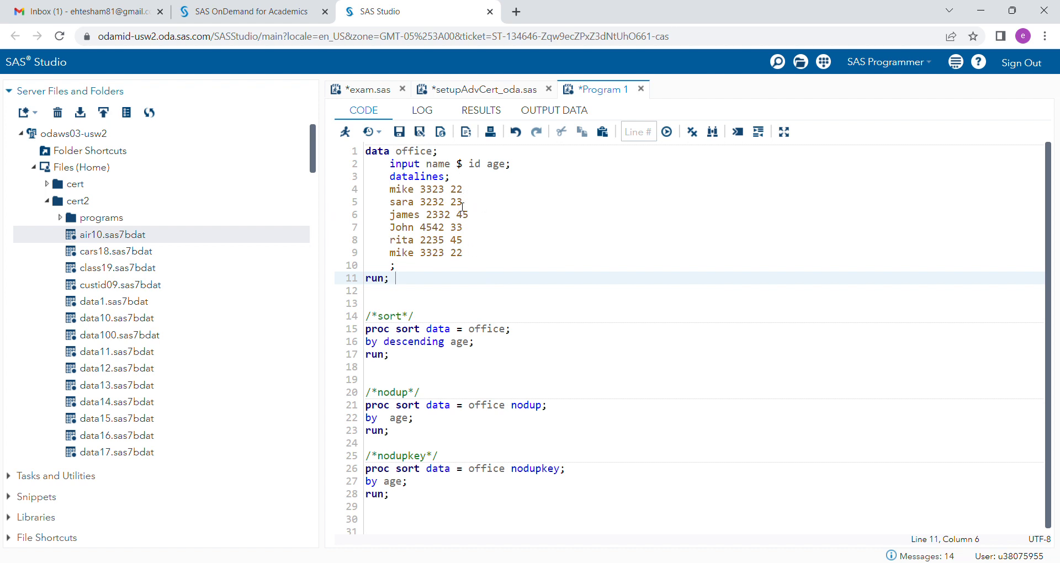
{"action": "mouse_move", "coordinate": [395, 501]}
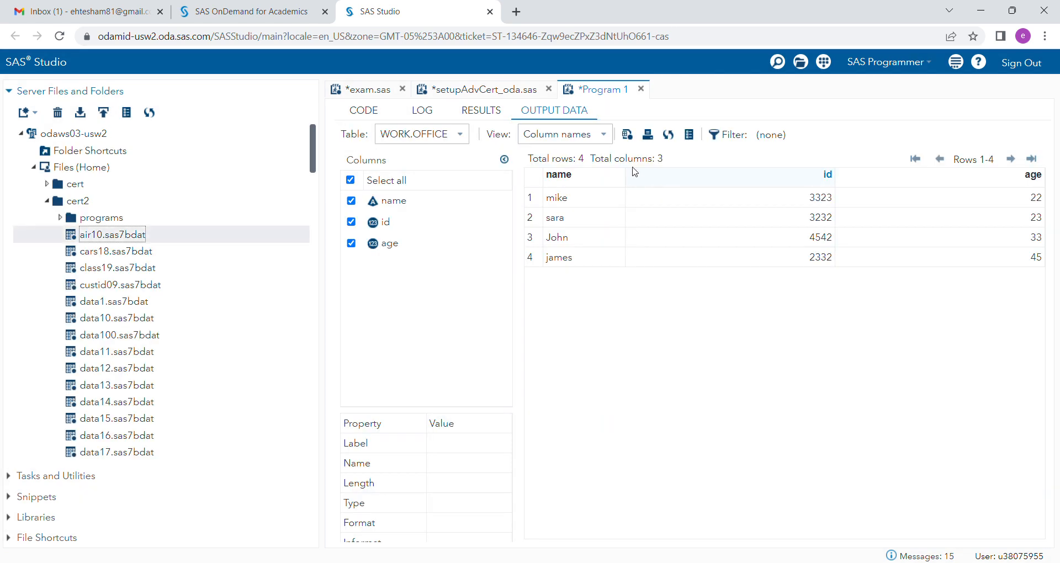
{"action": "mouse_move", "coordinate": [1045, 256]}
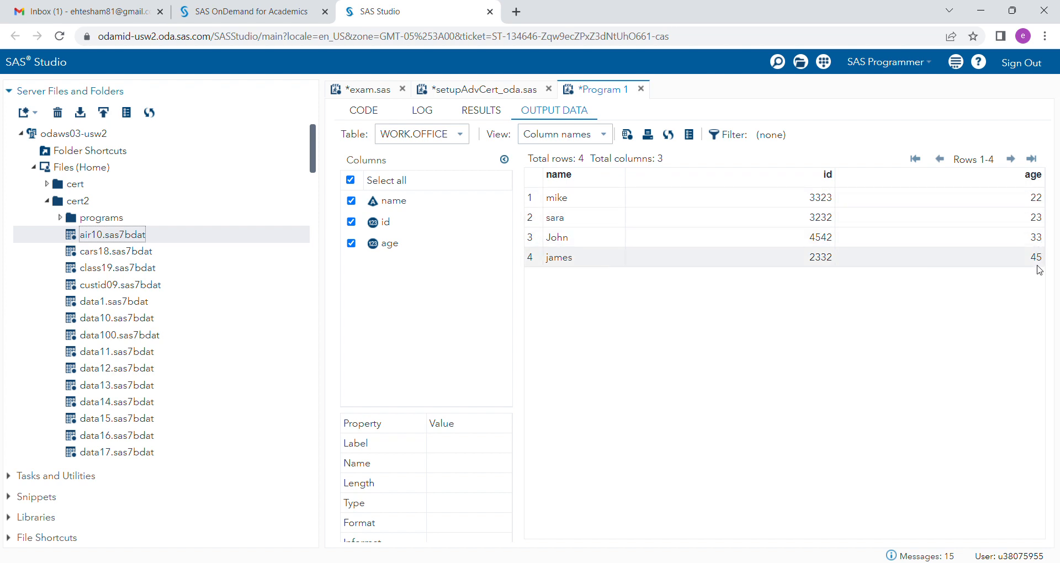
{"action": "mouse_move", "coordinate": [771, 309]}
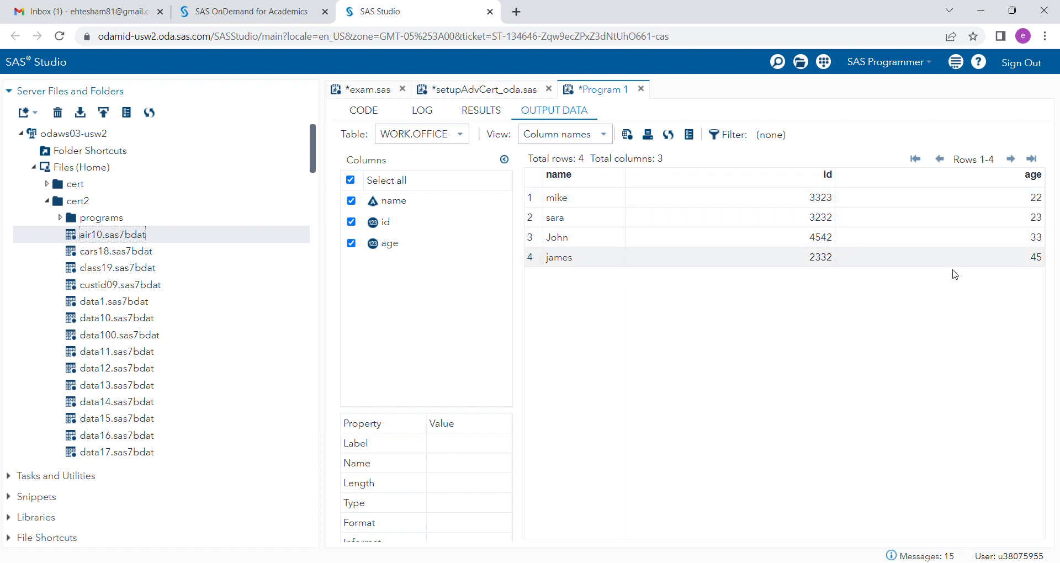
{"action": "mouse_move", "coordinate": [725, 212]}
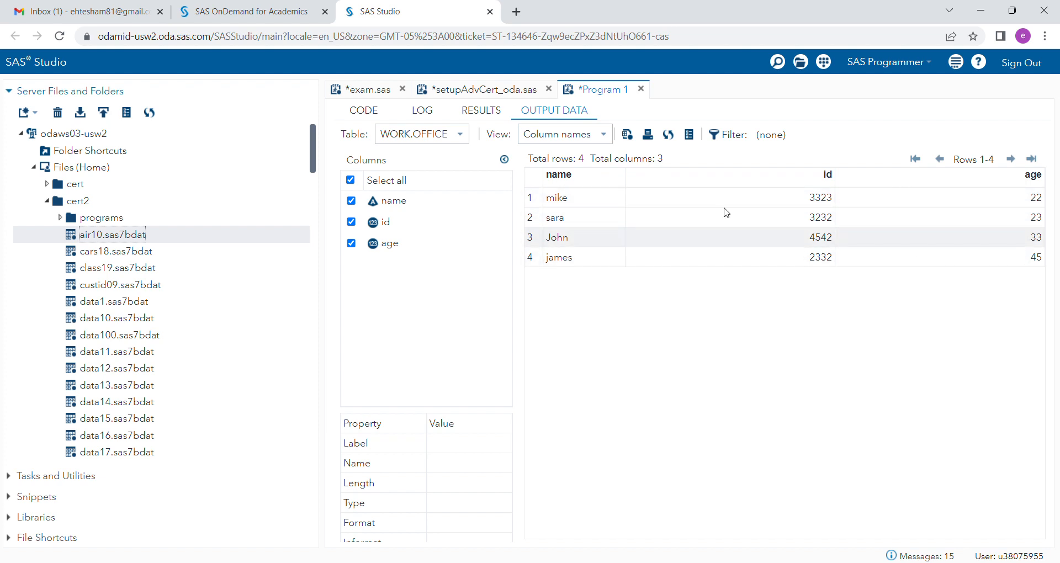
Step: Run nodupkey by age and check WORK.OFFICE's four distinct-age rows
{"action": "left_click", "coordinate": [362, 110]}
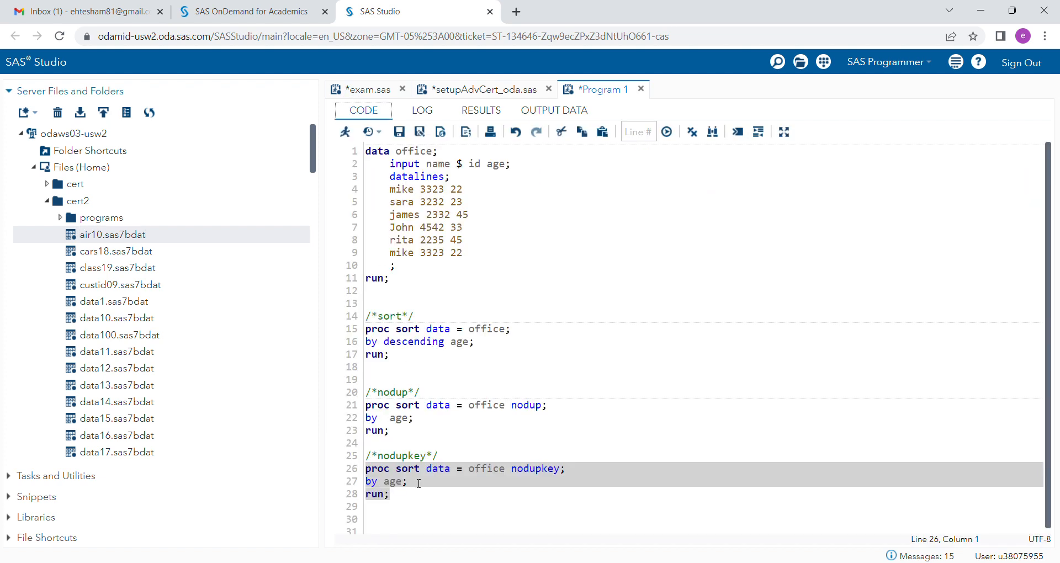
Step: Delete the extra space before age in the nodup step's BY statement
{"action": "left_click", "coordinate": [476, 481]}
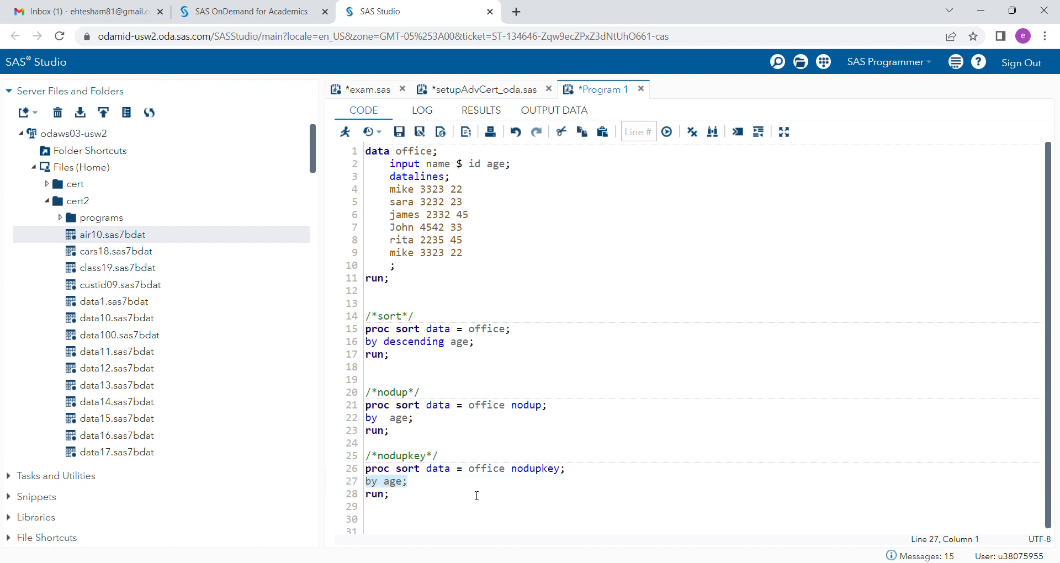
{"action": "left_click", "coordinate": [382, 417]}
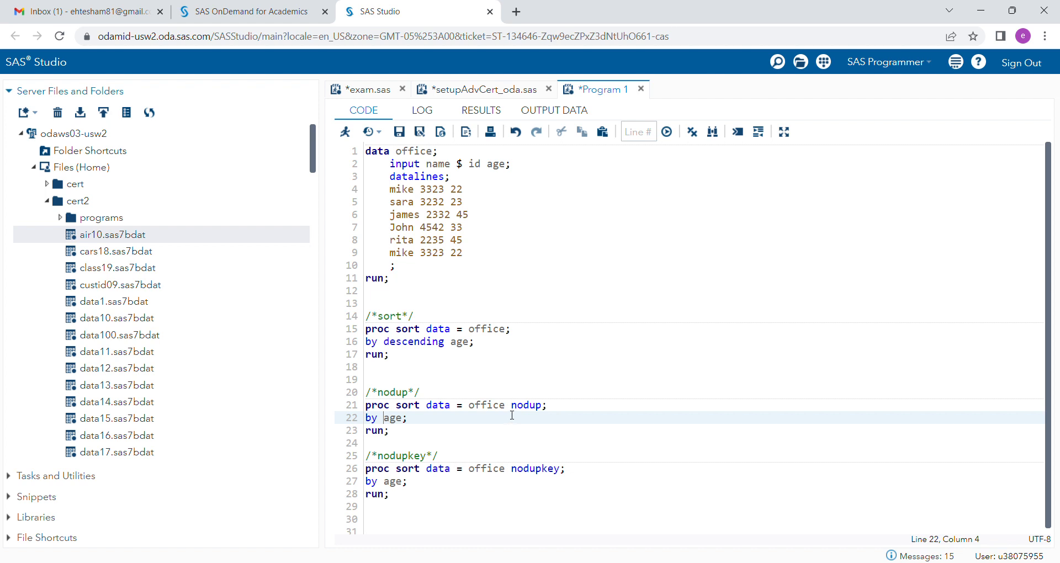
{"action": "mouse_move", "coordinate": [977, 78]}
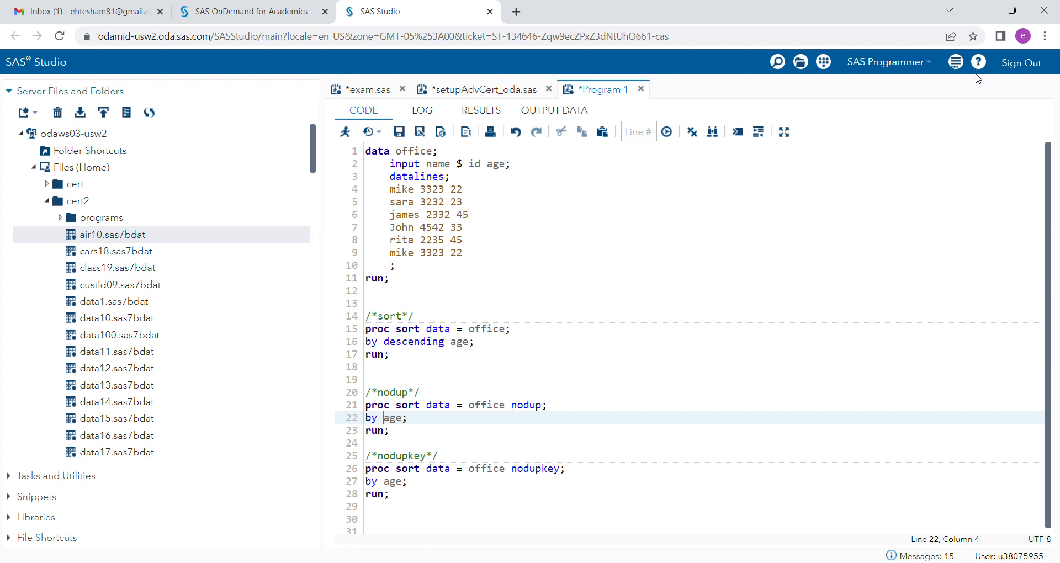